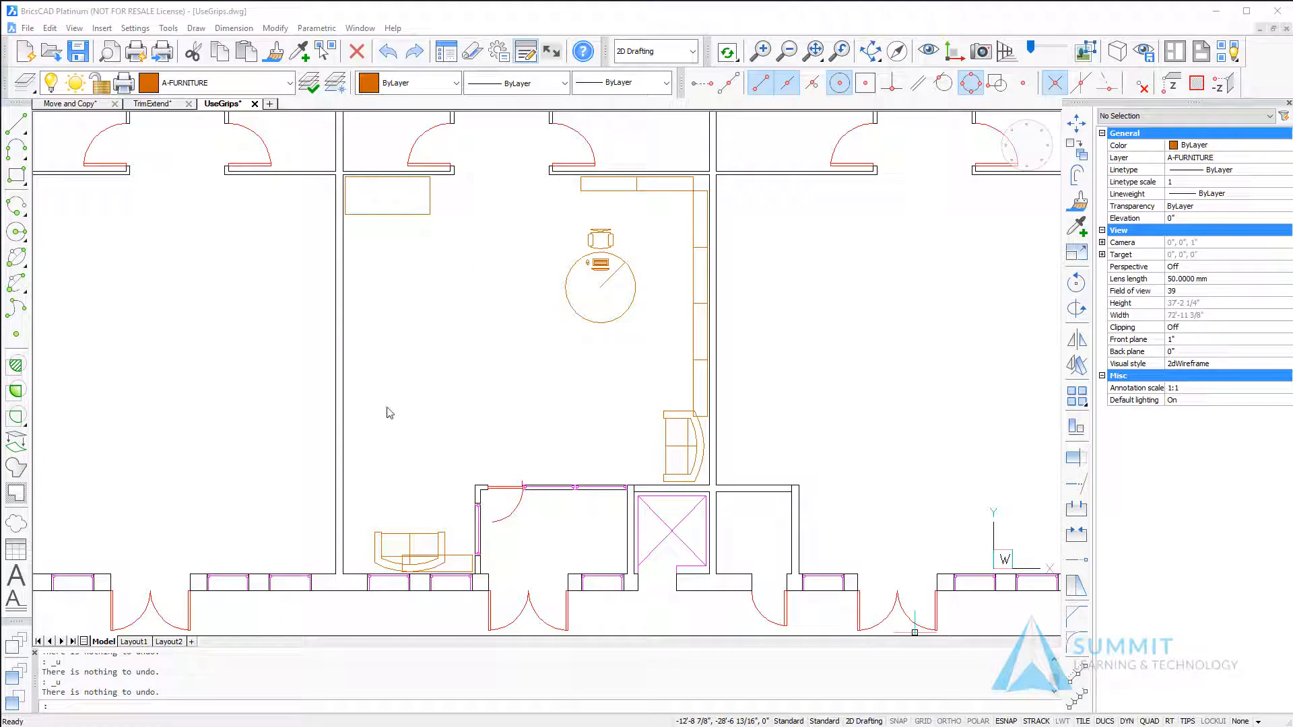
pyautogui.moveTo(752, 388)
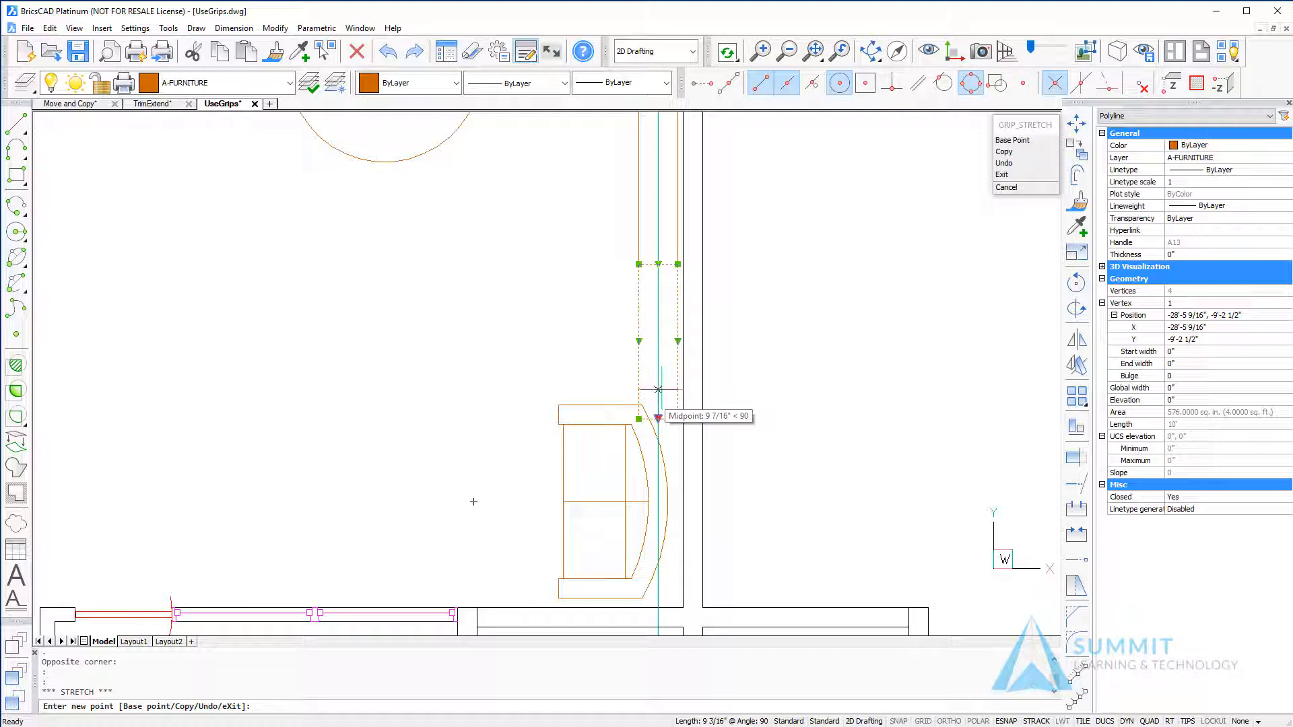
# Stretch the narrow polyline beside the armchair by a typed distance of 1
pyautogui.write("1'")
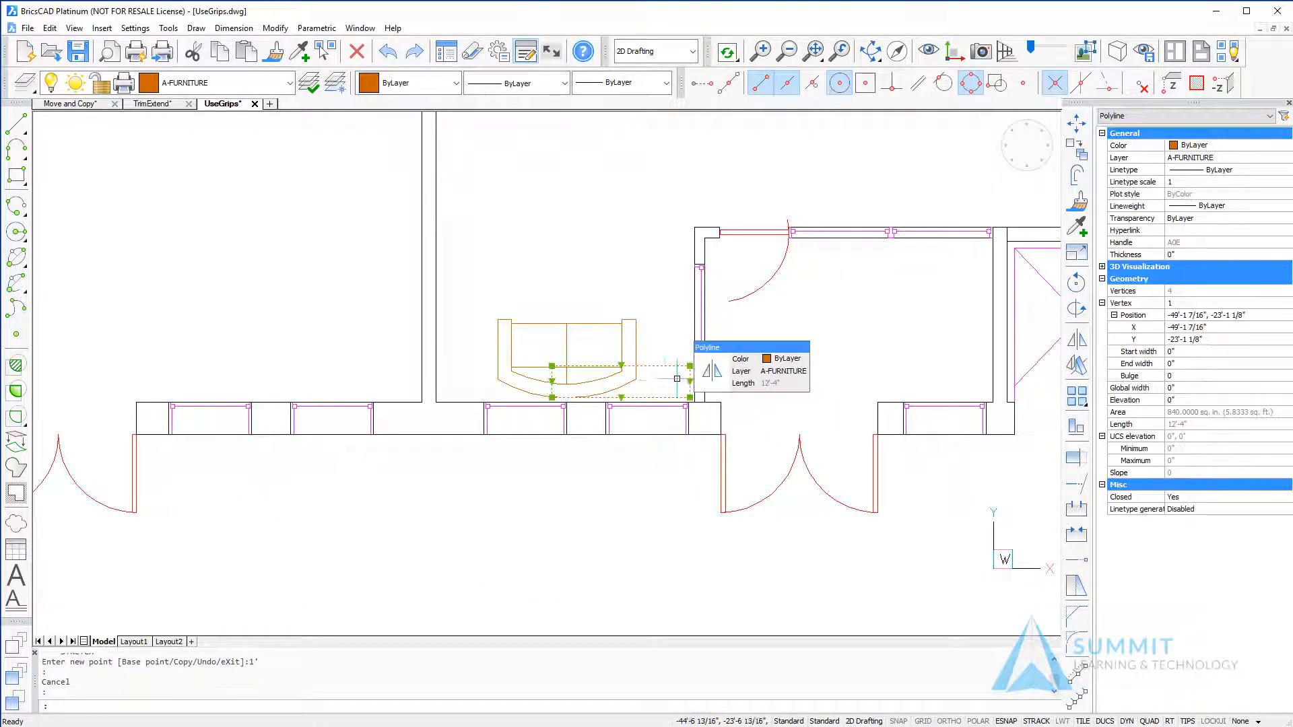
# Rotate the long rectangle beside the sofa upright via the grip menu's Rotate option
pyautogui.rightClick(687, 365)
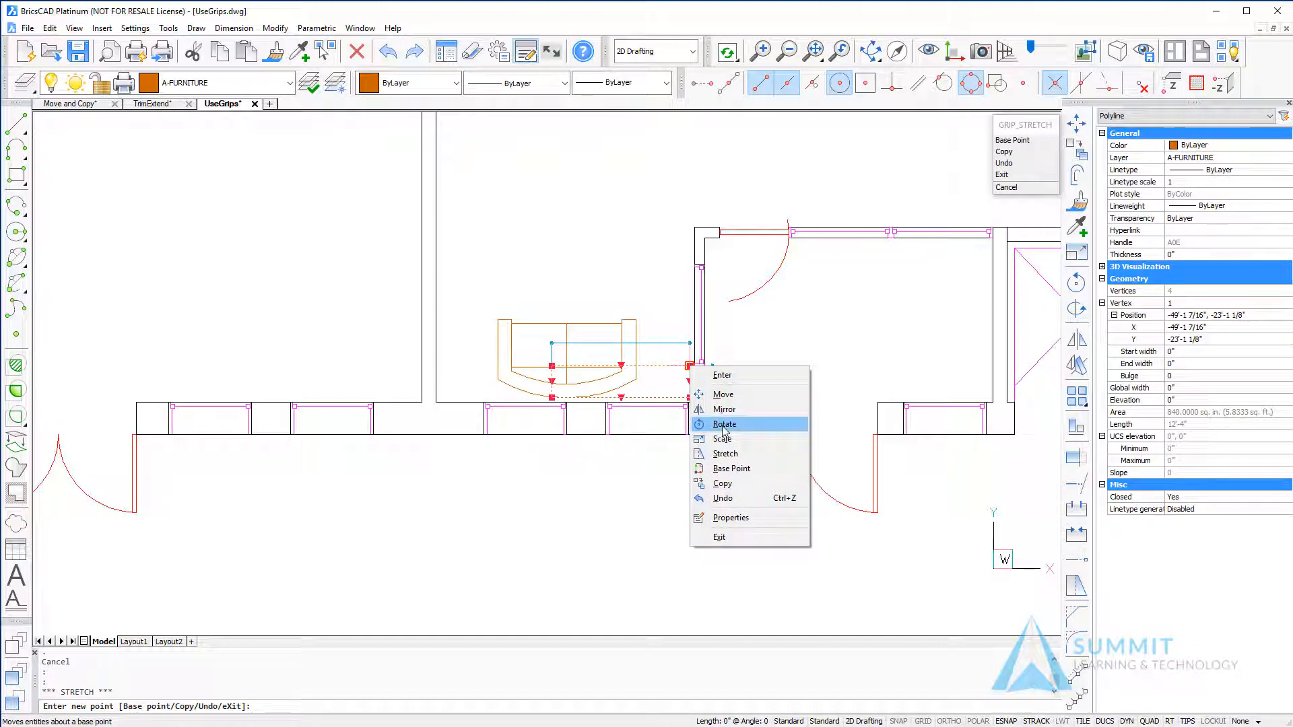
pyautogui.click(724, 423)
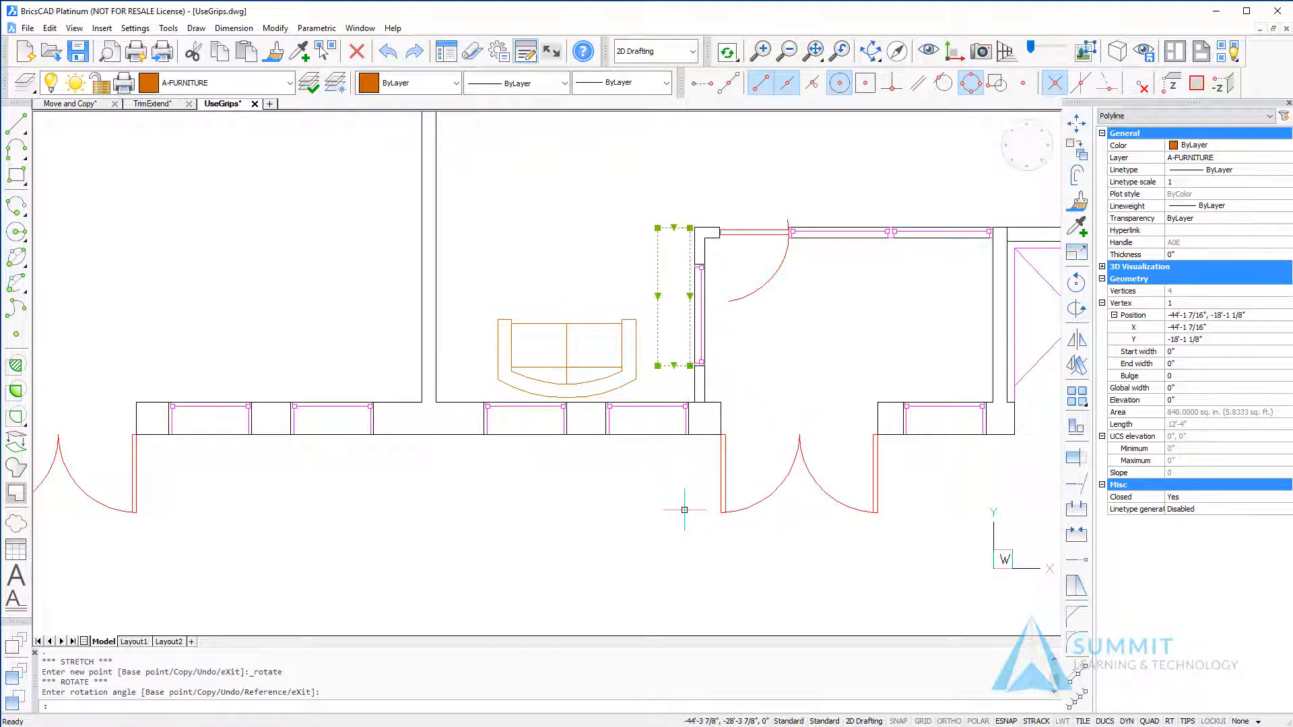
pyautogui.moveTo(638, 530)
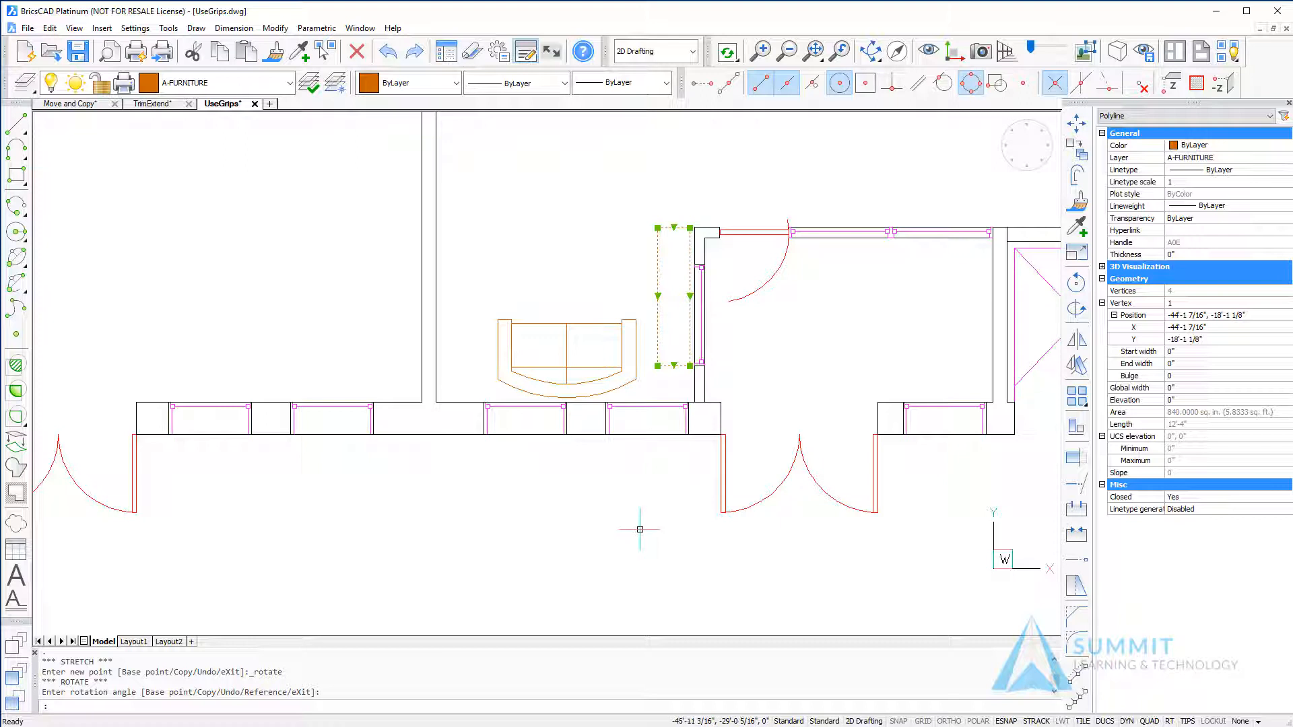
pyautogui.press('Escape')
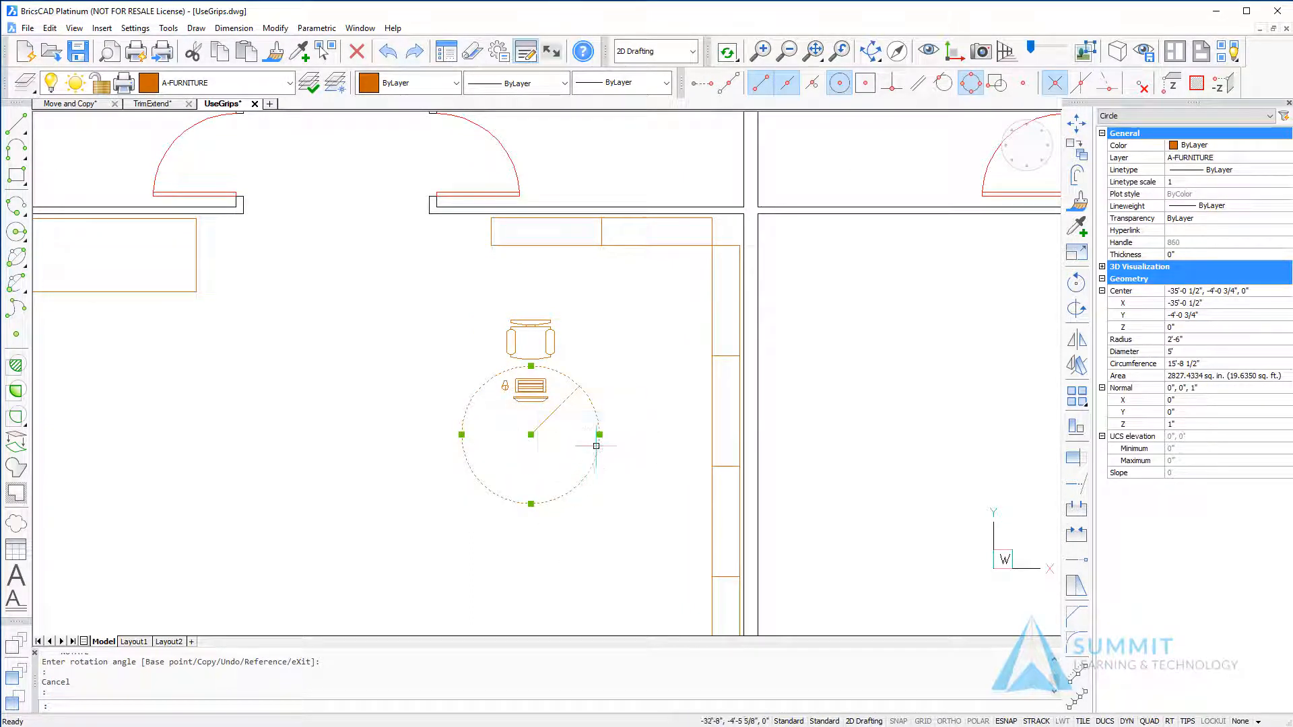
pyautogui.moveTo(593, 446)
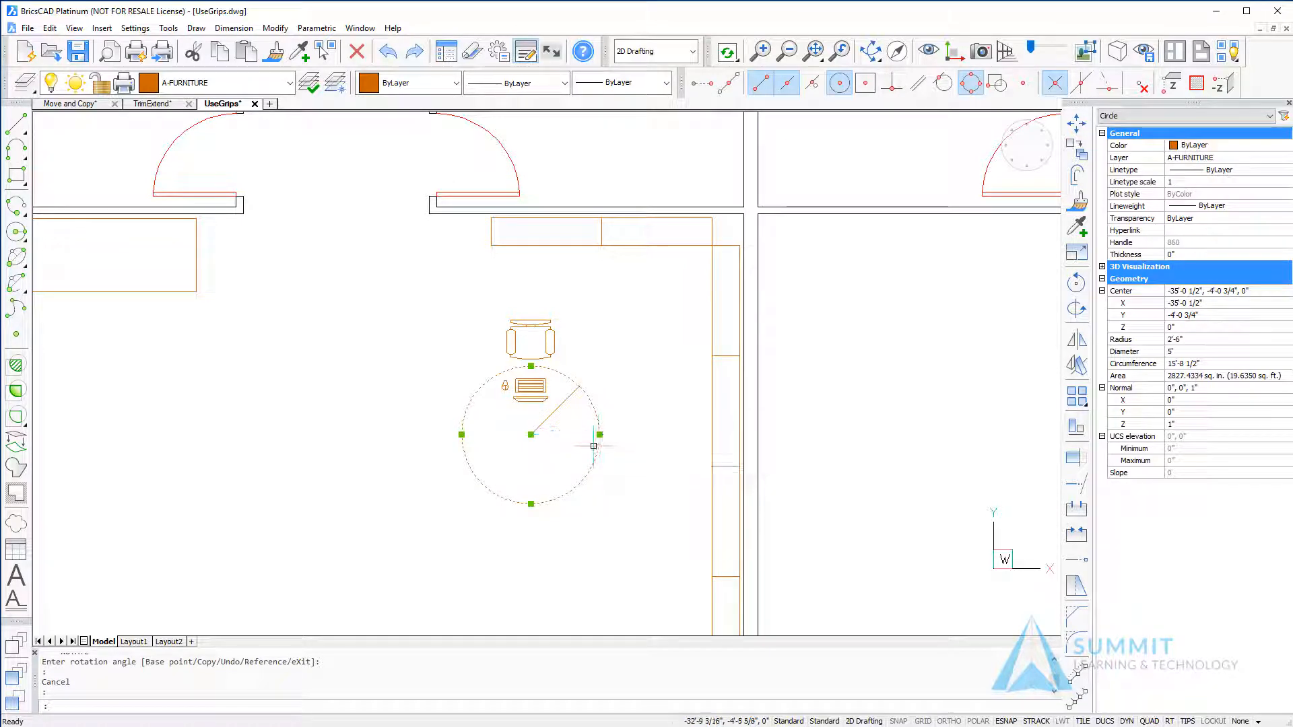